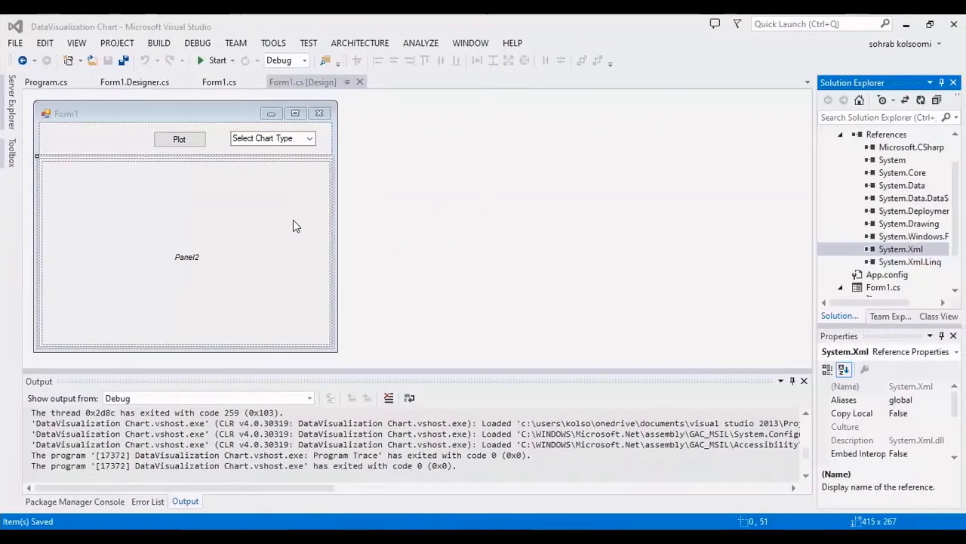
mouse_move(287, 229)
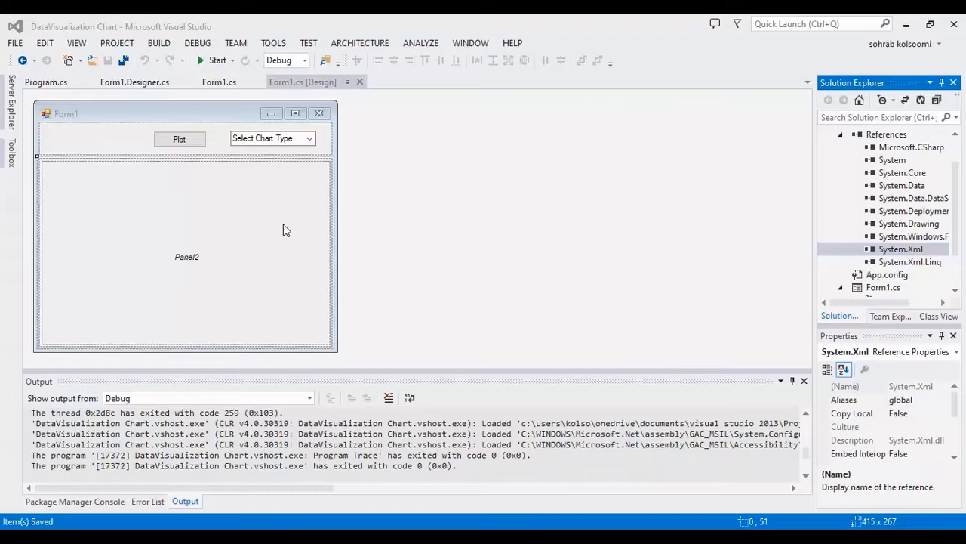
mouse_move(236, 249)
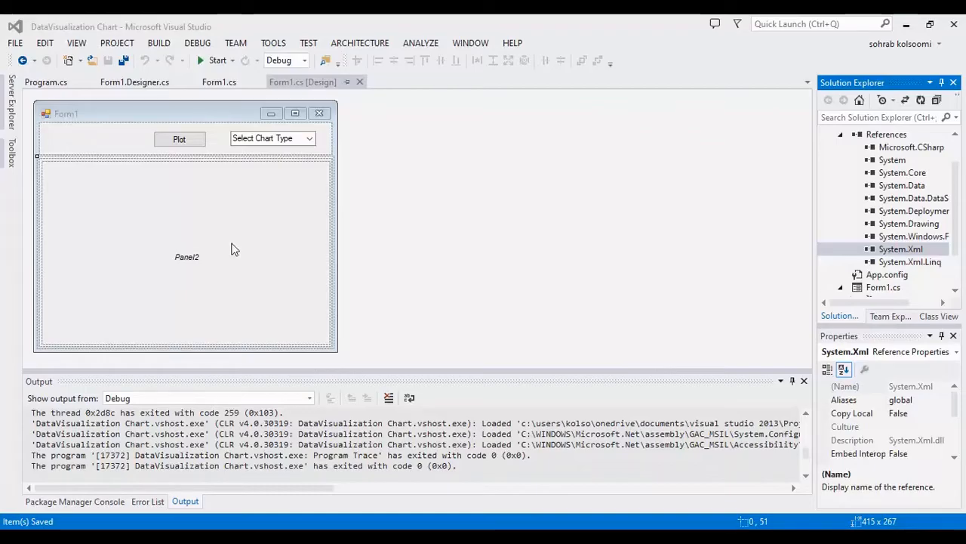
mouse_move(230, 251)
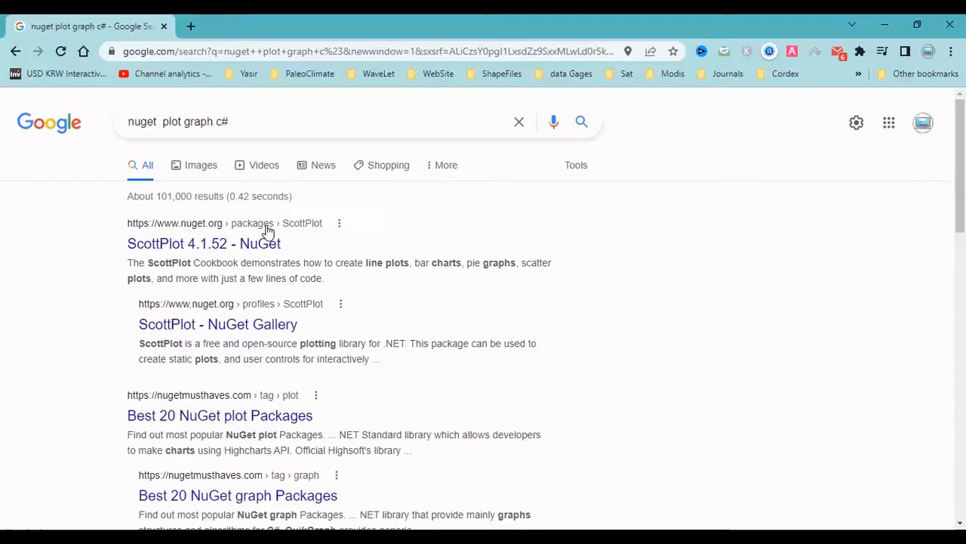
Step: Search 'datavis' in Add Reference and add System.Windows.Forms.DataVisualization to the project references
click(313, 121)
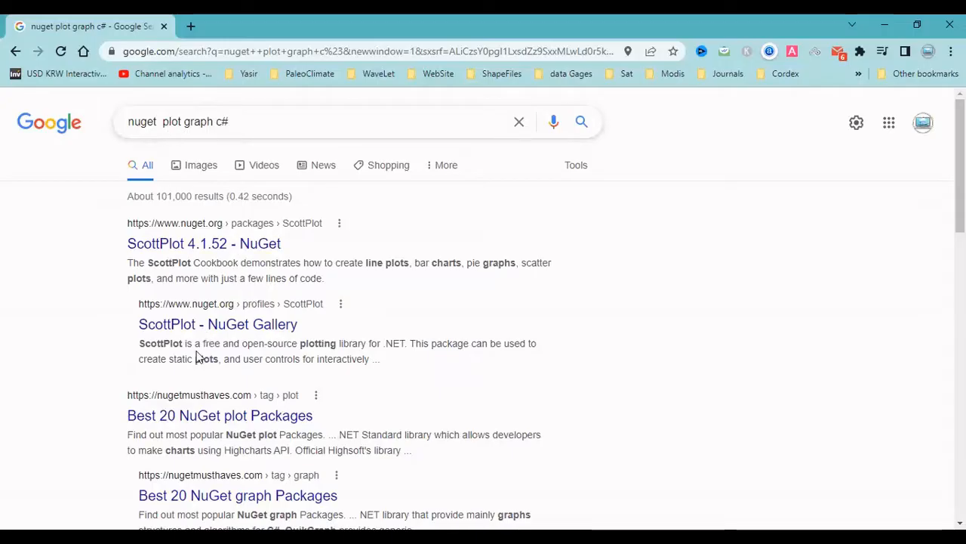
mouse_move(408, 501)
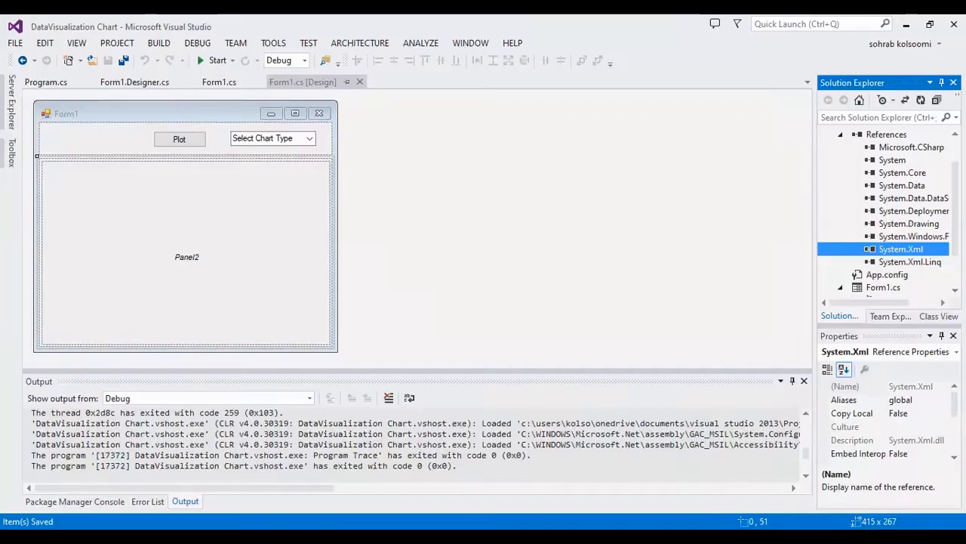
mouse_move(275, 242)
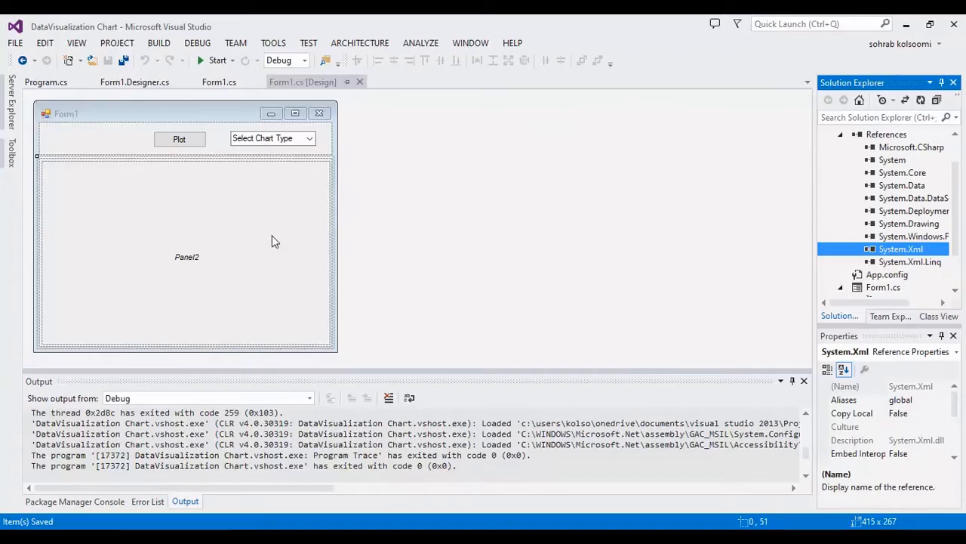
mouse_move(613, 190)
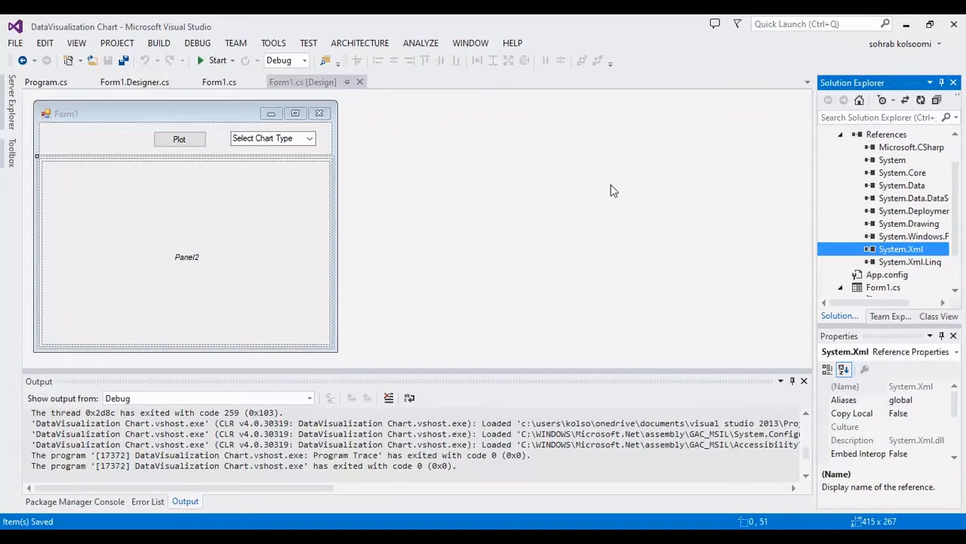
mouse_move(695, 193)
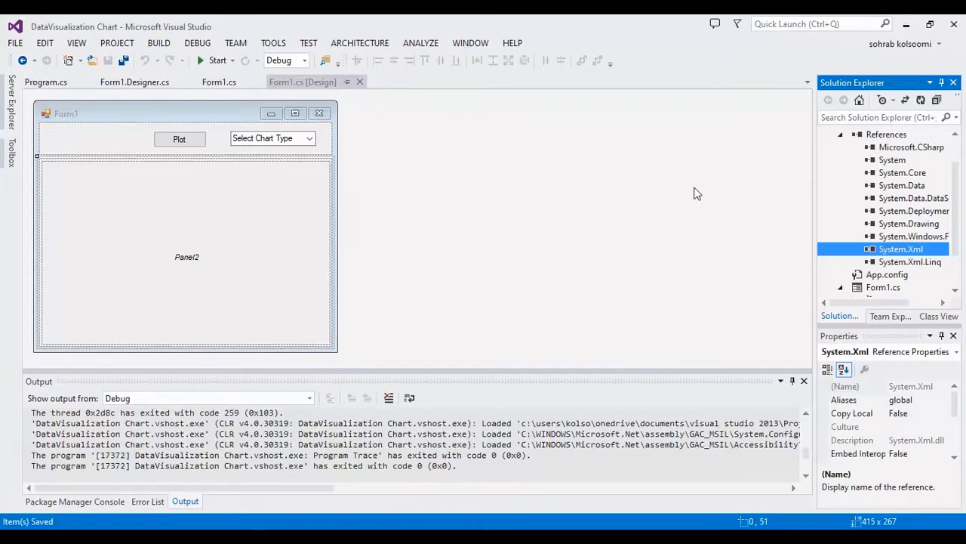
mouse_move(244, 220)
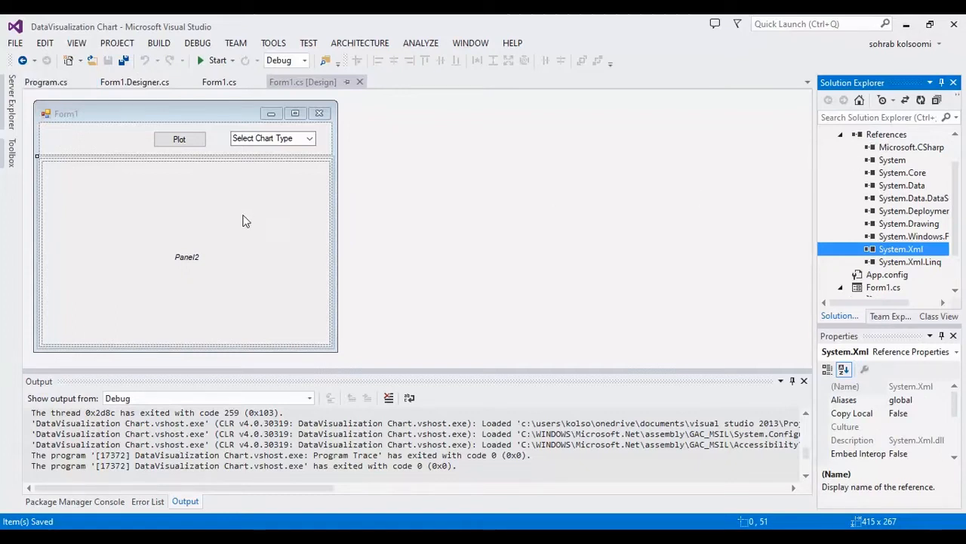
mouse_move(205, 244)
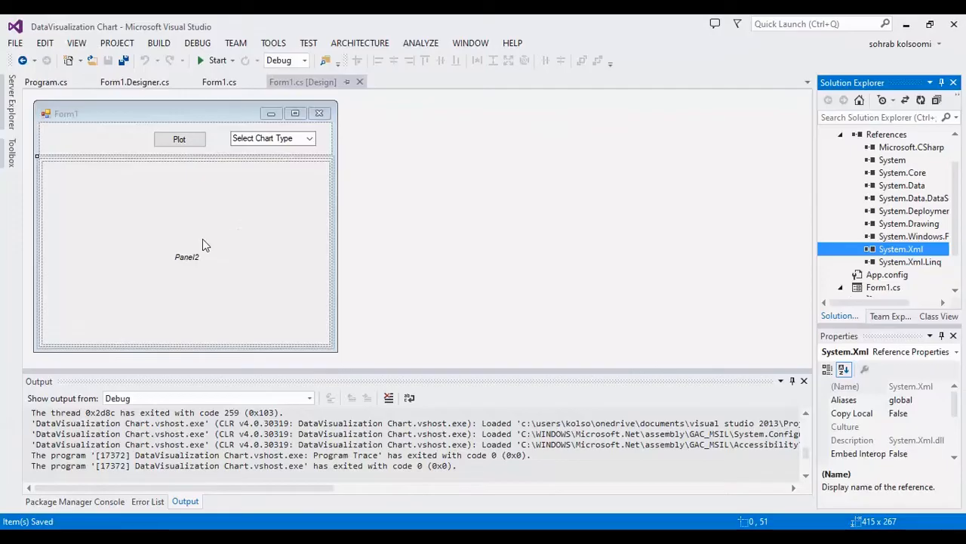
mouse_move(507, 254)
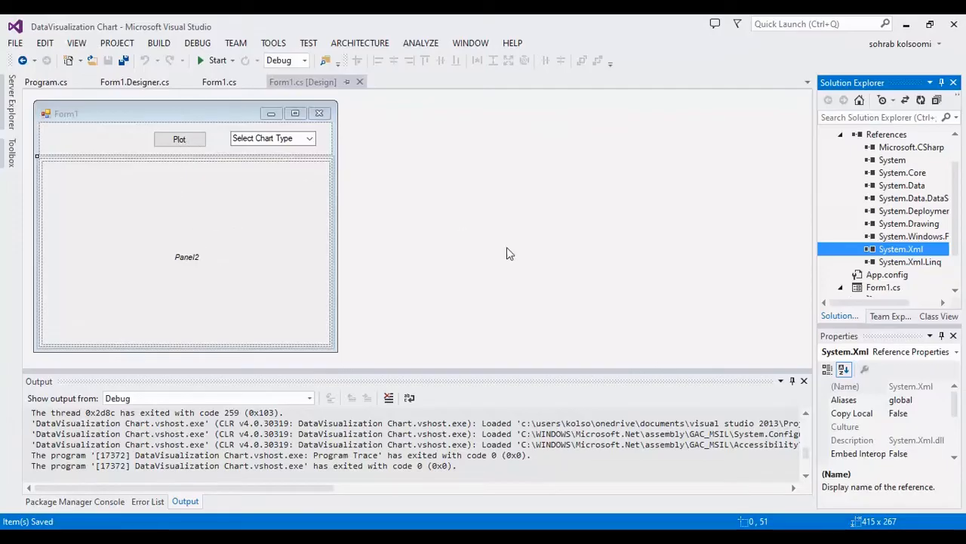
mouse_move(360, 190)
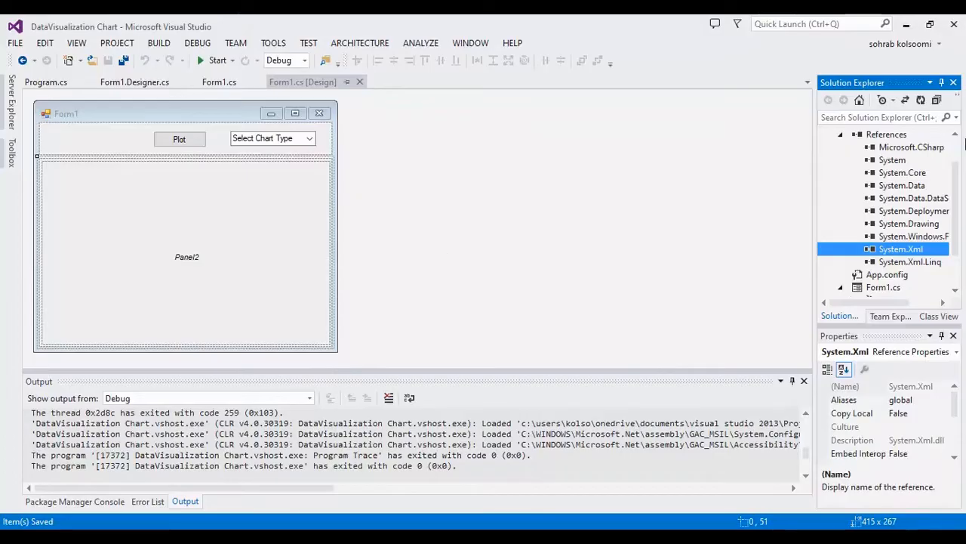
right_click(887, 135)
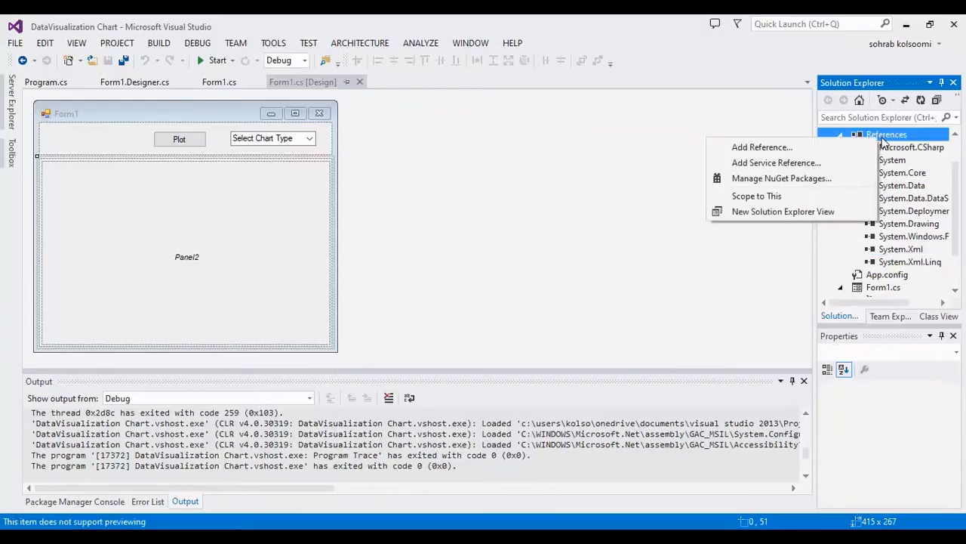
click(761, 147)
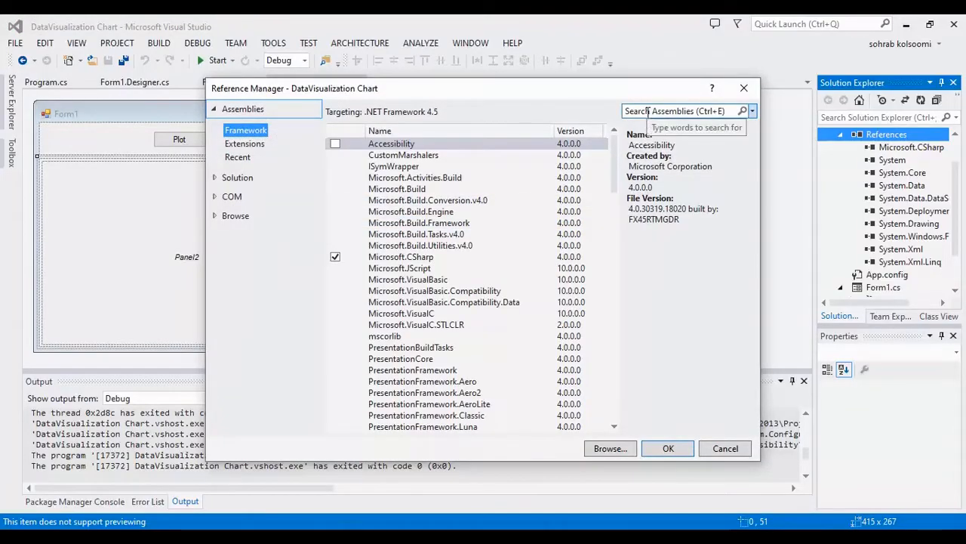
text(d)
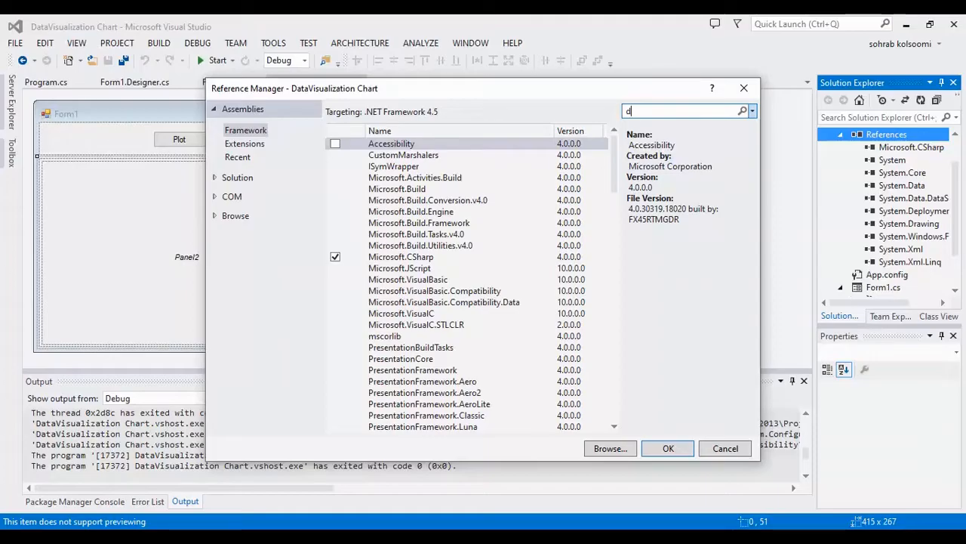
text(datavis)
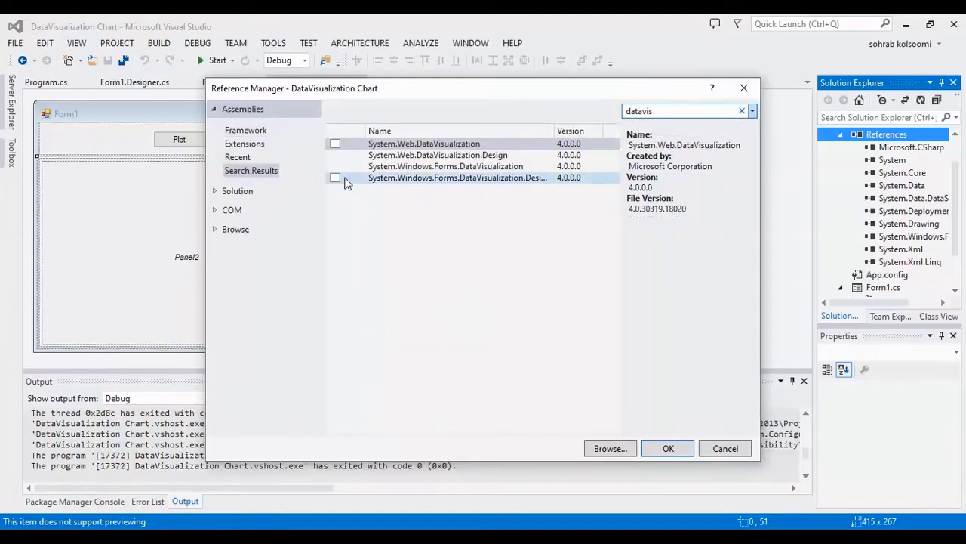
click(335, 166)
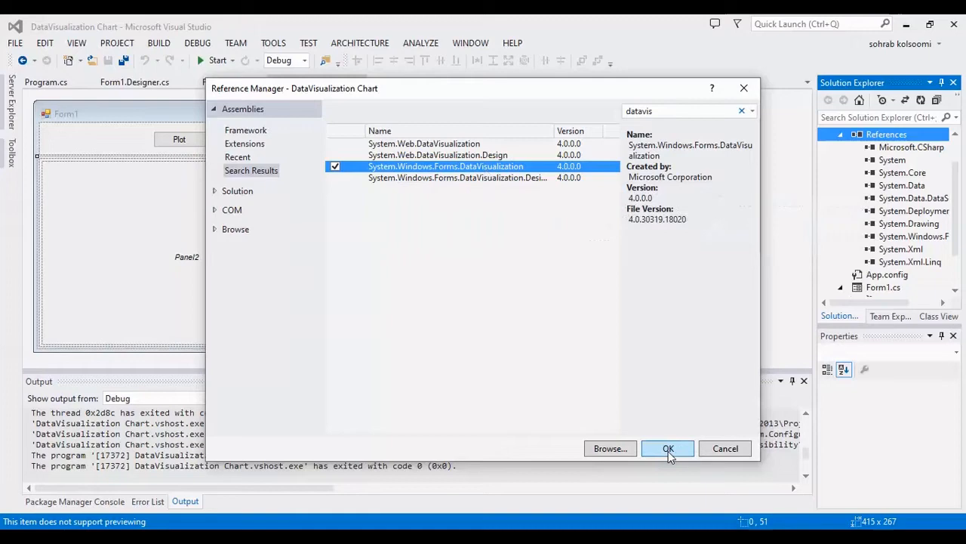
click(667, 447)
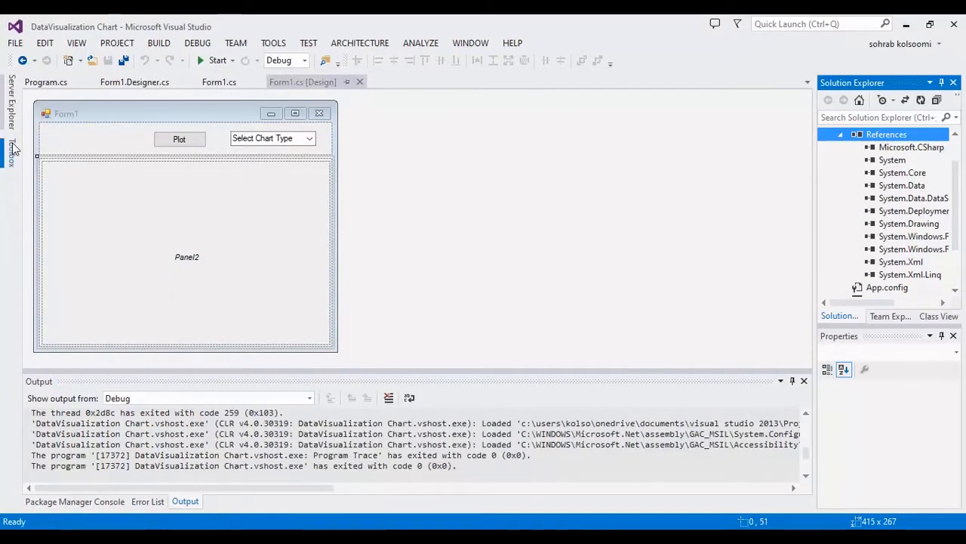
Step: Place a Chart control from the Toolbox on the form and dock it to fill the panel
click(11, 151)
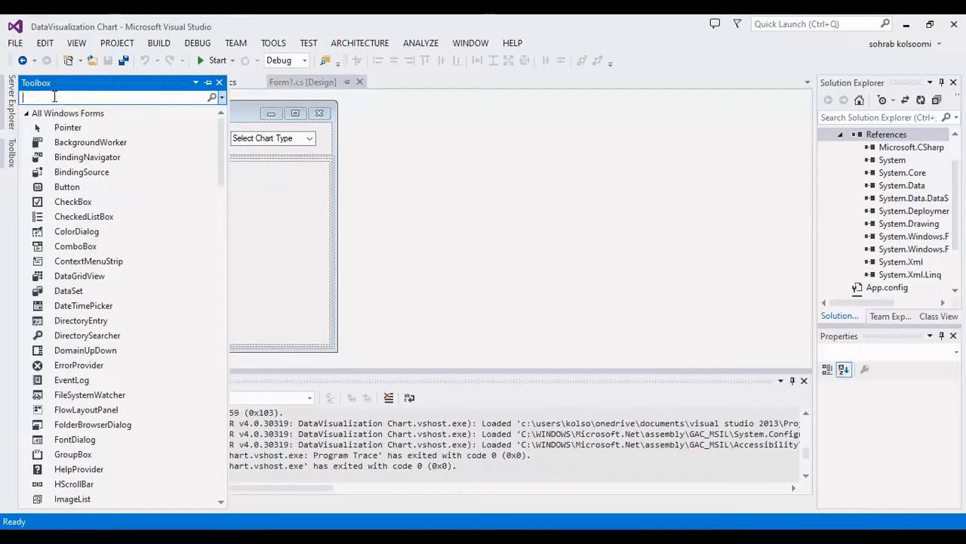
text(chart)
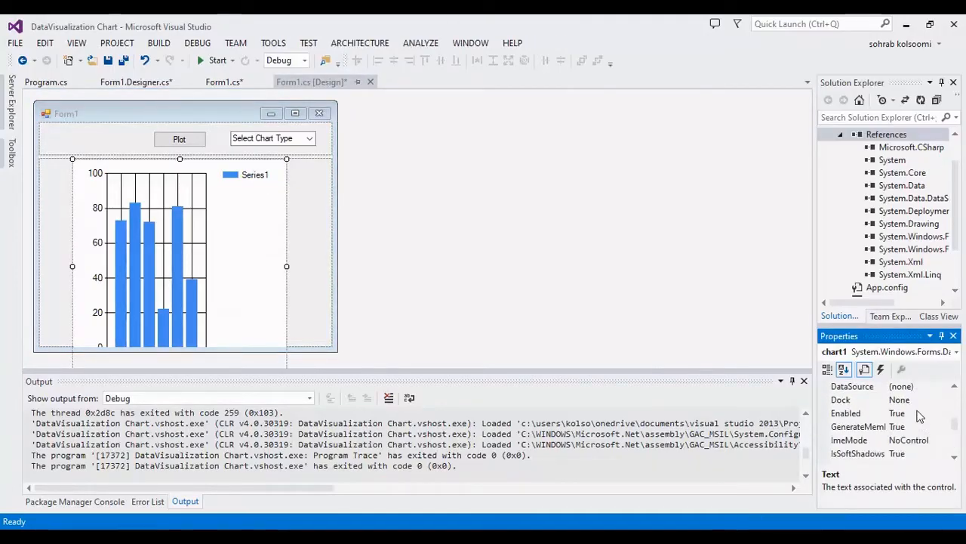
click(856, 398)
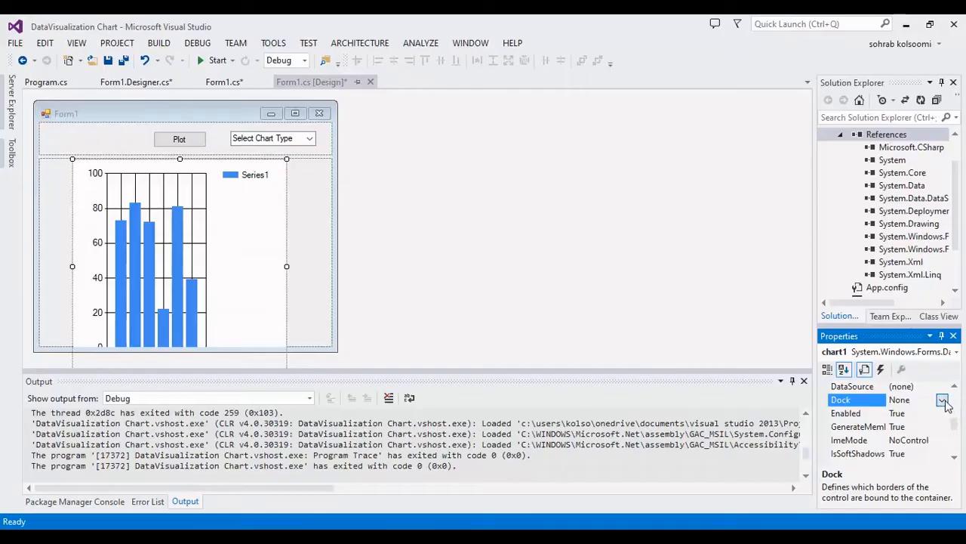
click(942, 398)
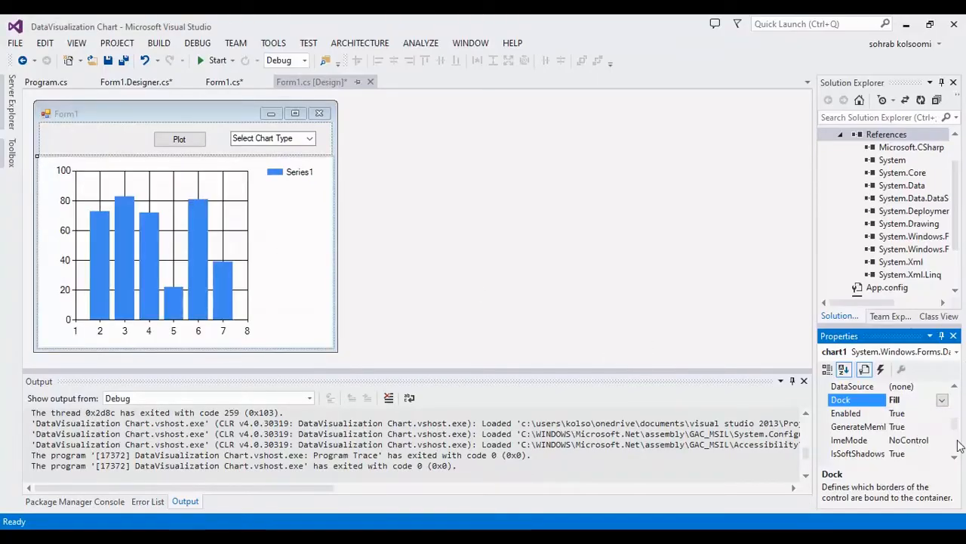
Step: Remove the default Series1 from the chart's Series collection, leaving an empty chart
scroll(down, 3)
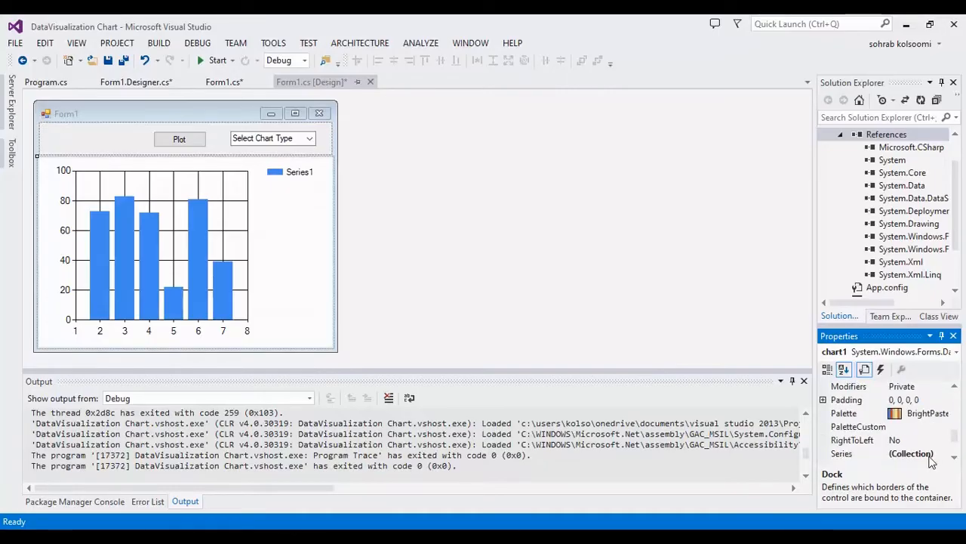
click(933, 453)
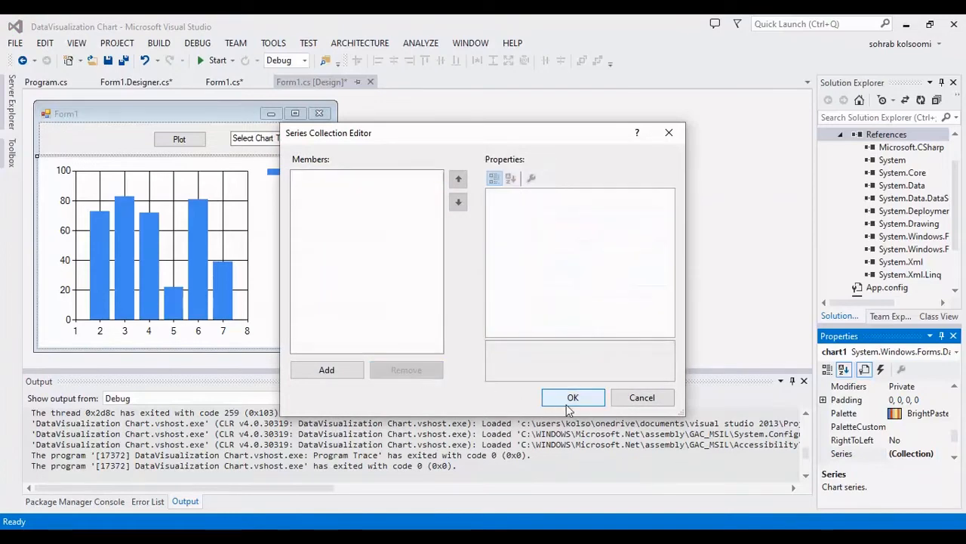
click(574, 397)
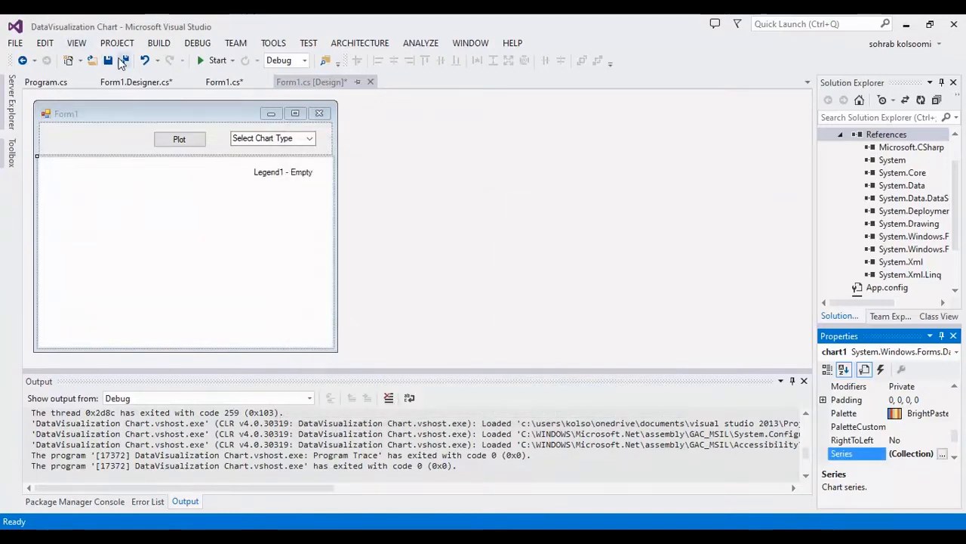
Step: Save all files, review the plot and chart-type code, and return to the Form1 designer
click(178, 139)
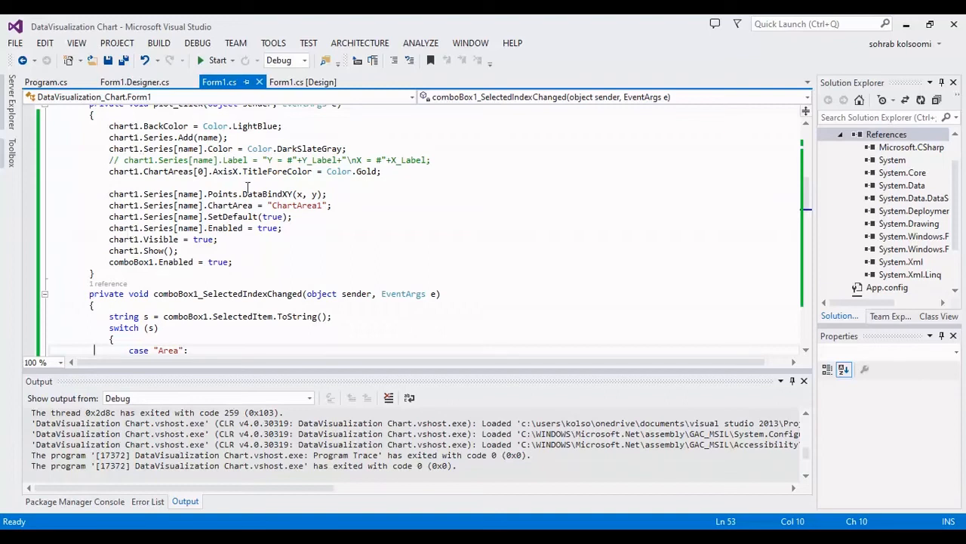
mouse_move(248, 187)
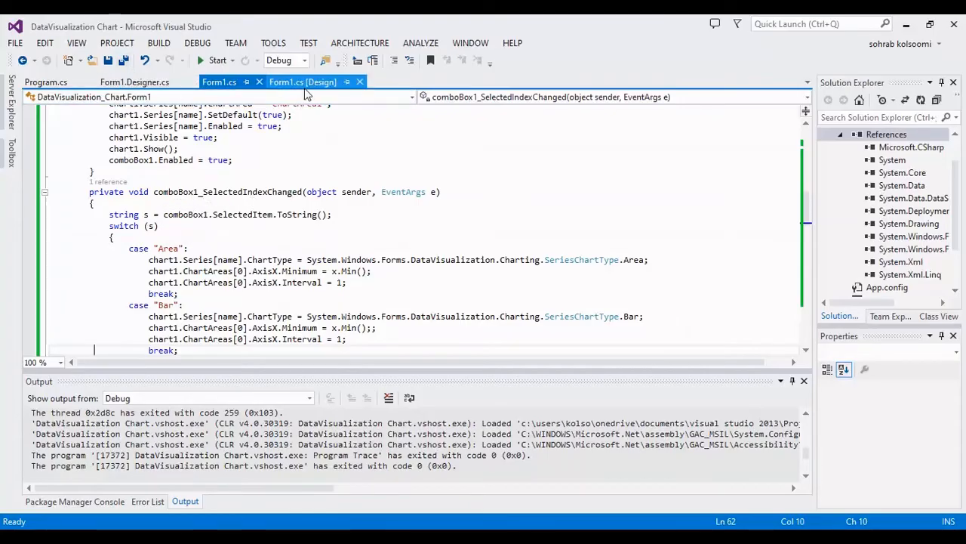
click(302, 81)
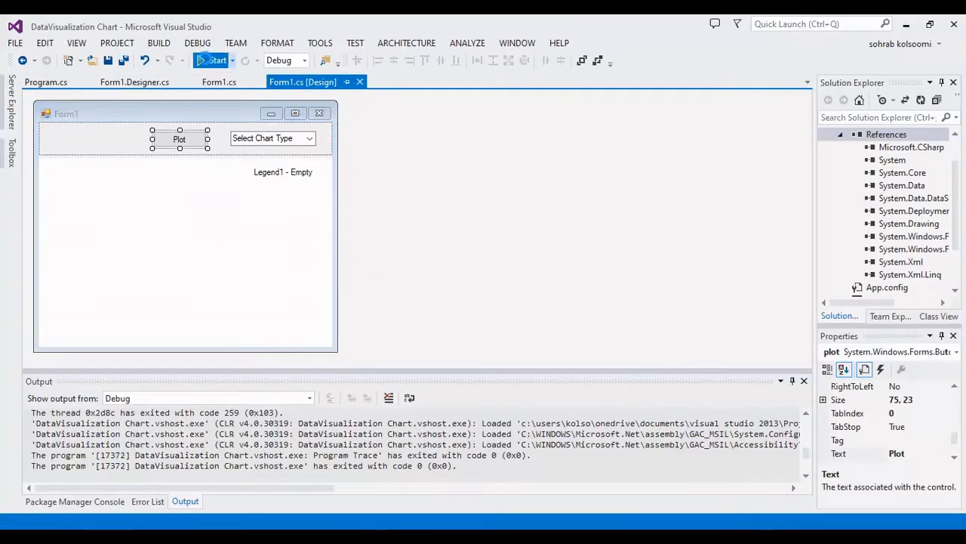
Step: Build and start the application in debug mode
click(217, 60)
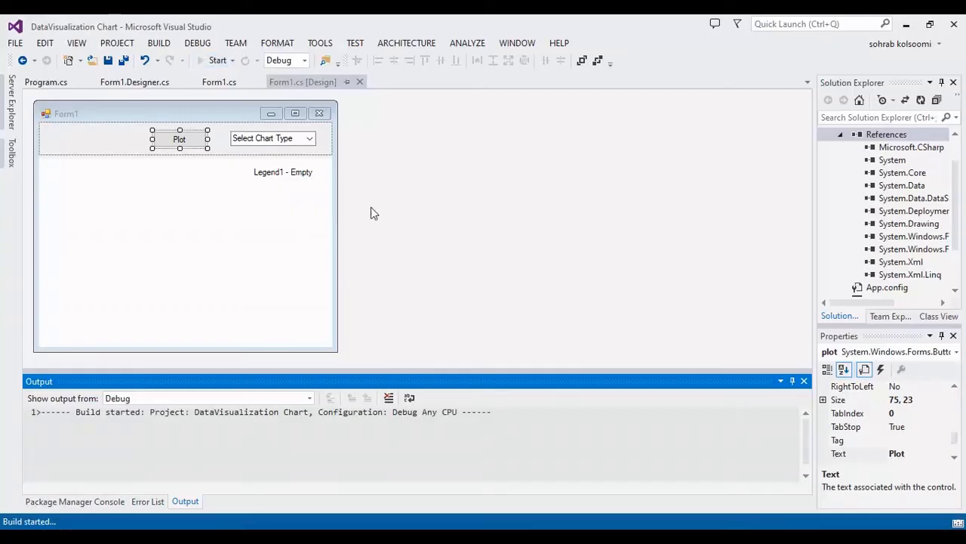
click(217, 60)
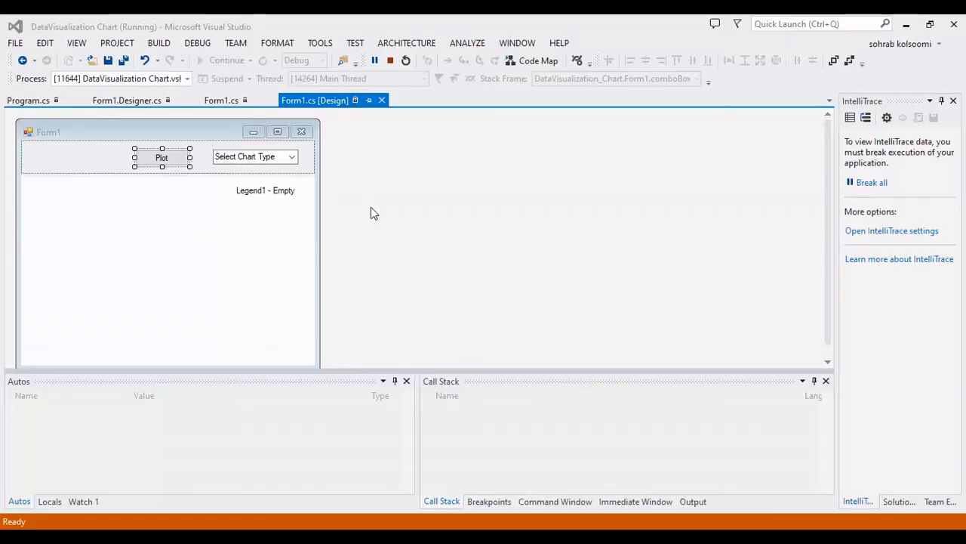
mouse_move(728, 500)
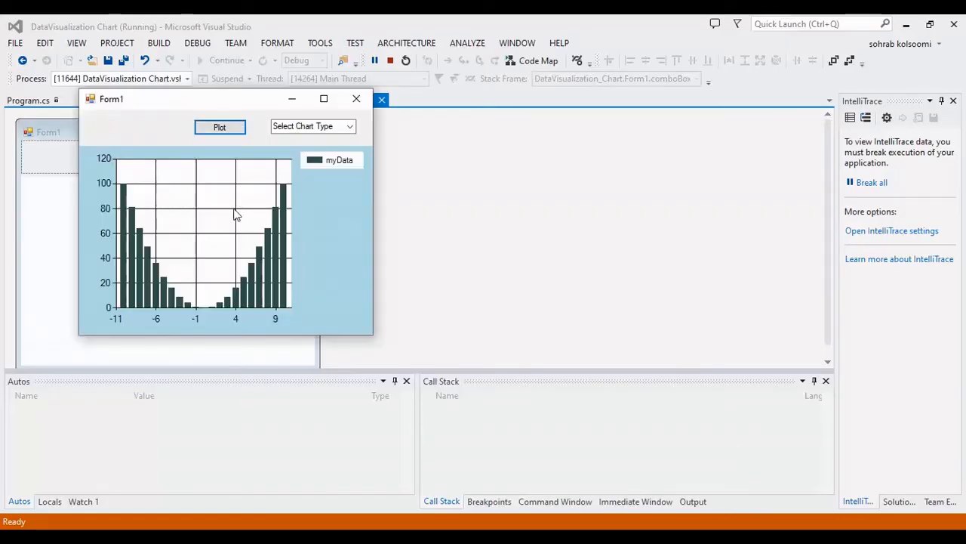
Step: Switch the running chart through Line, Spline and SplineArea types
click(313, 127)
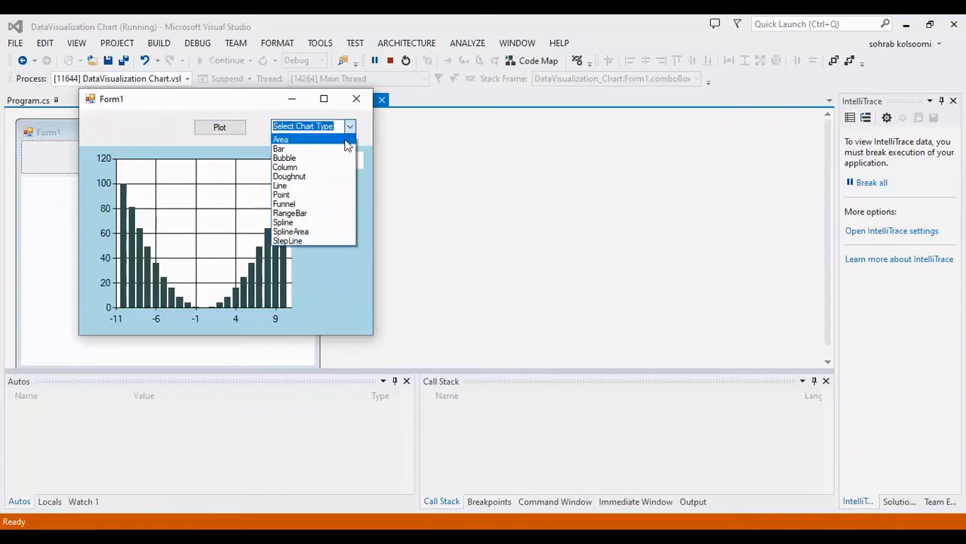
click(281, 185)
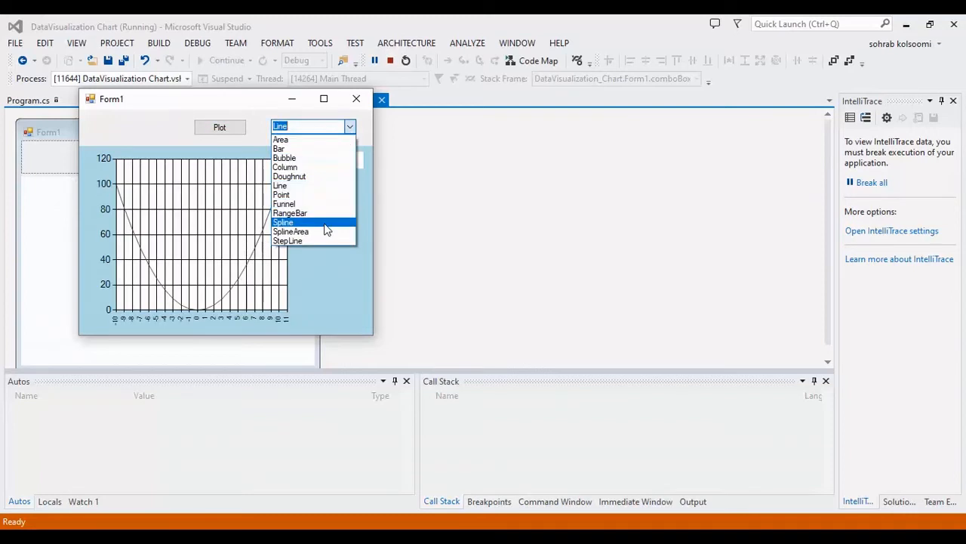
click(284, 222)
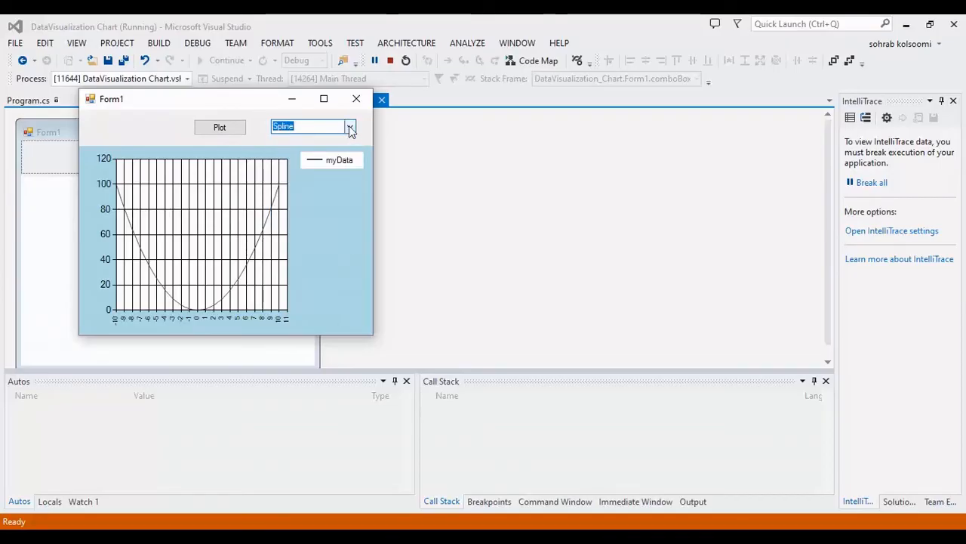
click(349, 127)
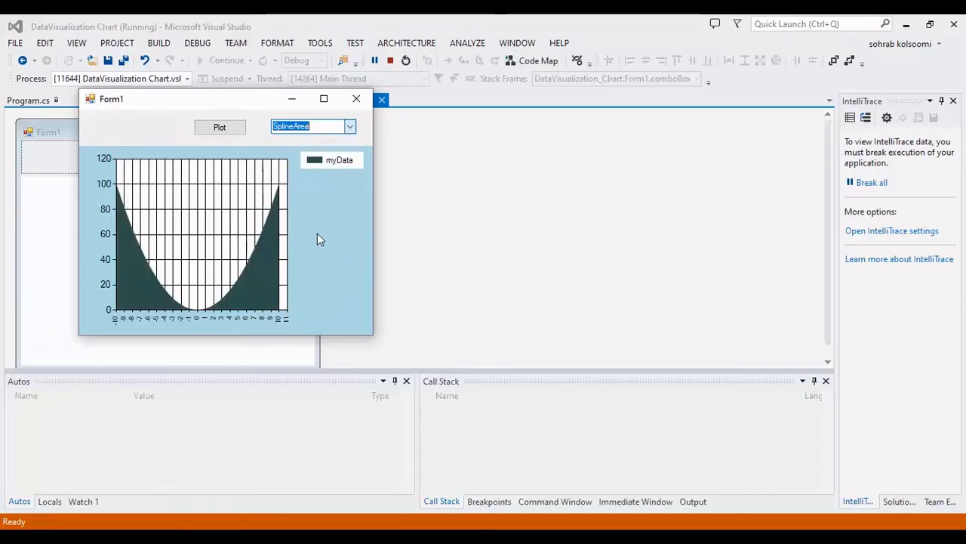
Step: Switch the chart to Funnel and finally show the parabola as a Bubble chart
click(349, 127)
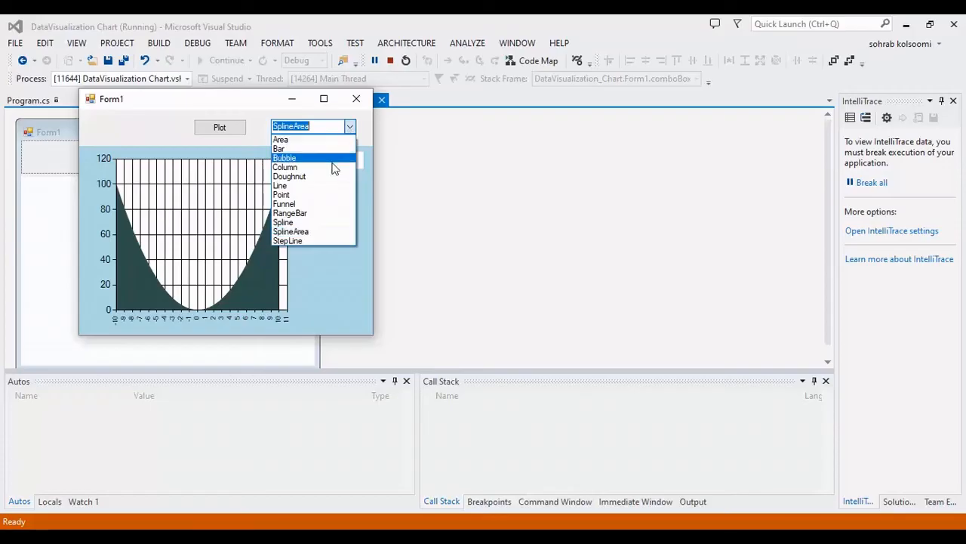
click(284, 203)
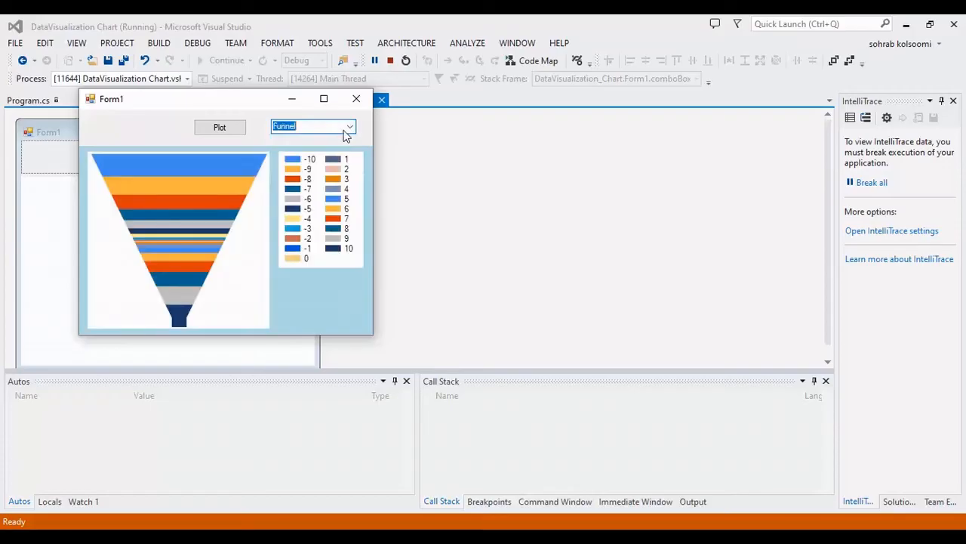
click(348, 127)
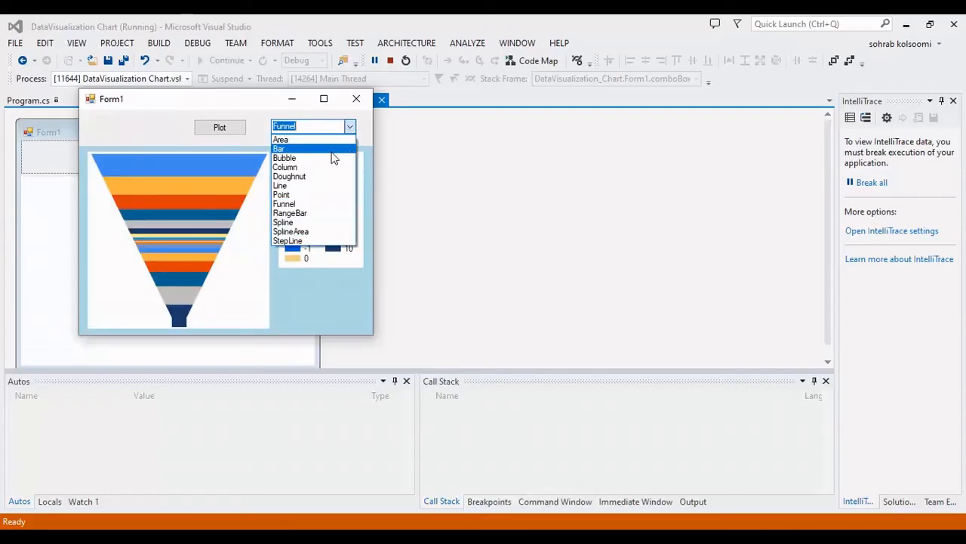
mouse_move(323, 180)
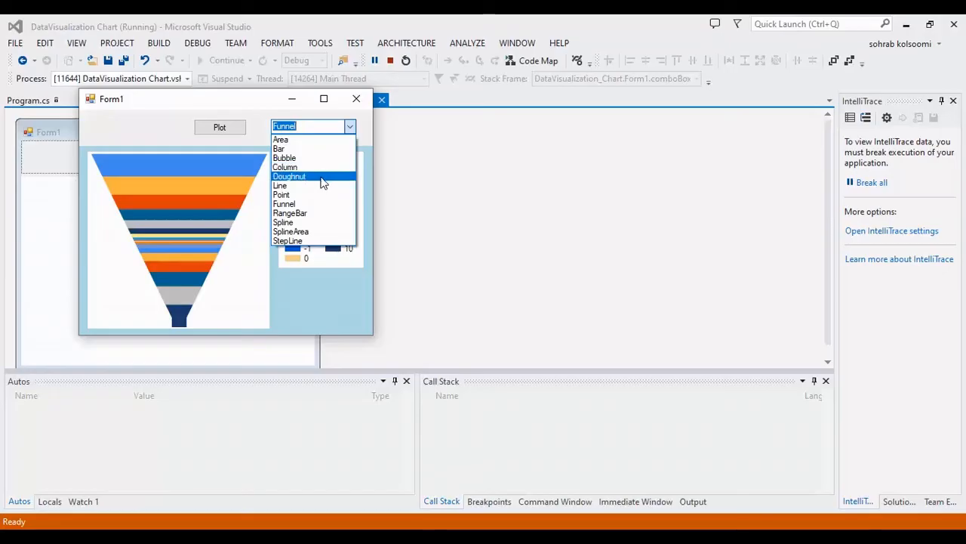
click(290, 175)
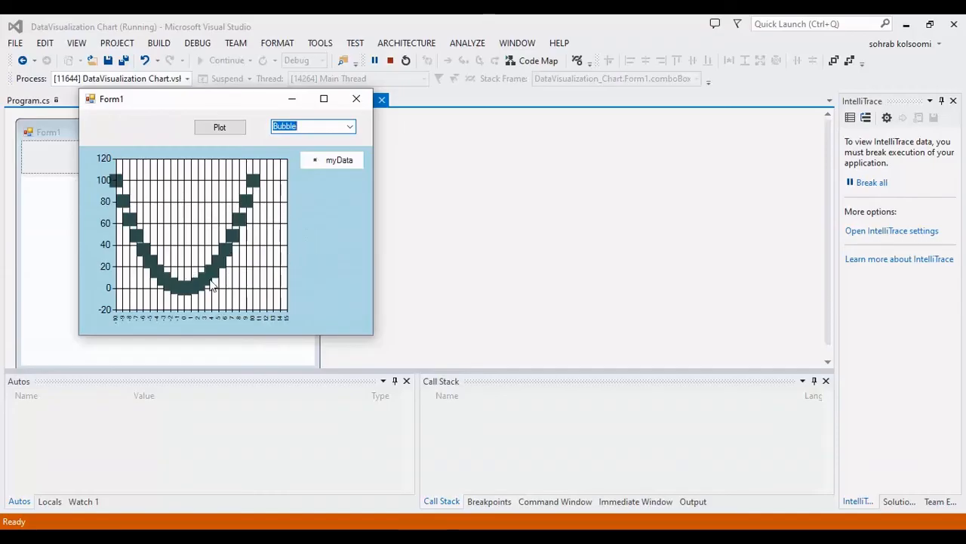
mouse_move(208, 290)
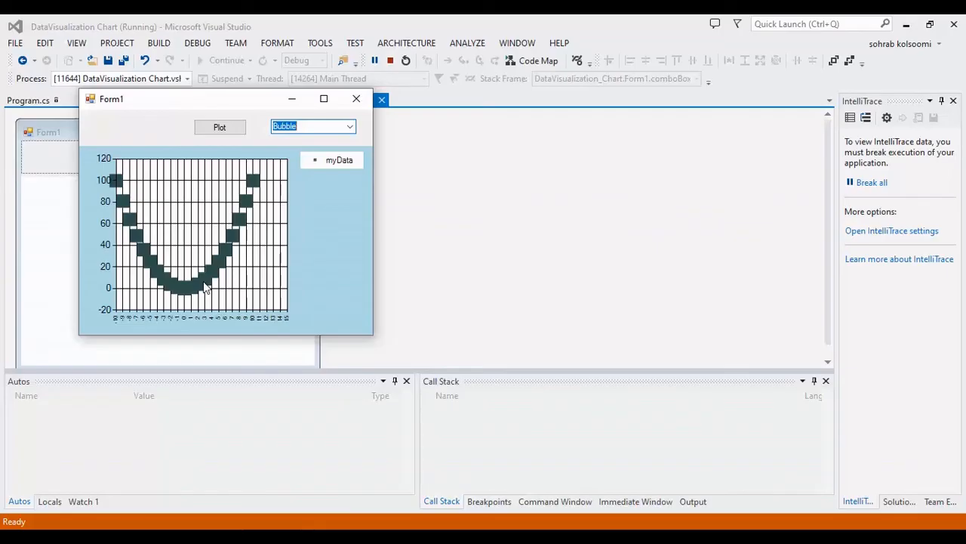
mouse_move(294, 229)
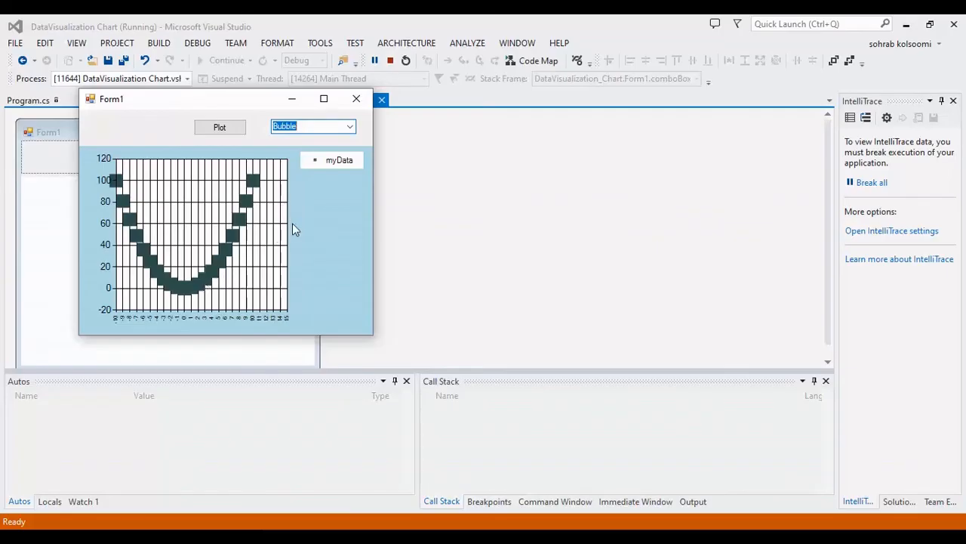
mouse_move(633, 305)
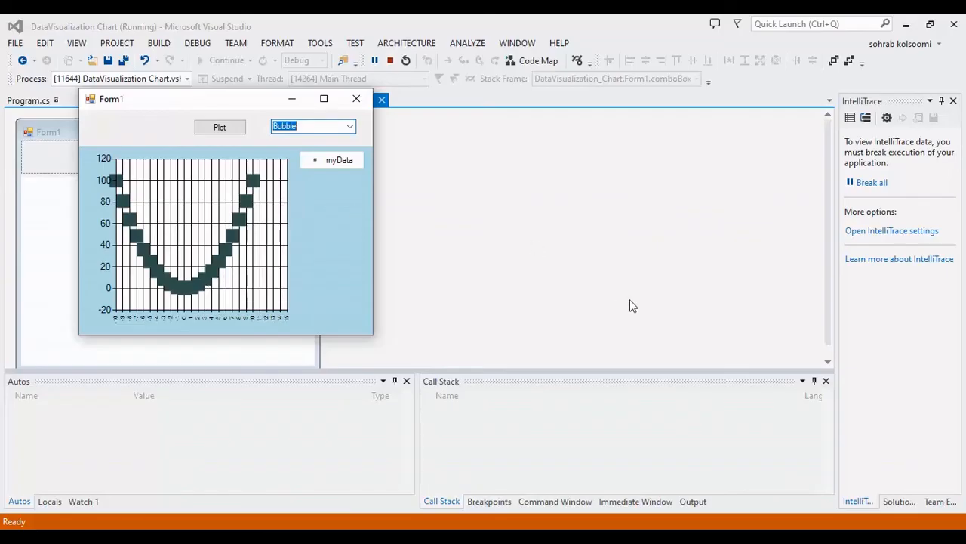
mouse_move(671, 343)
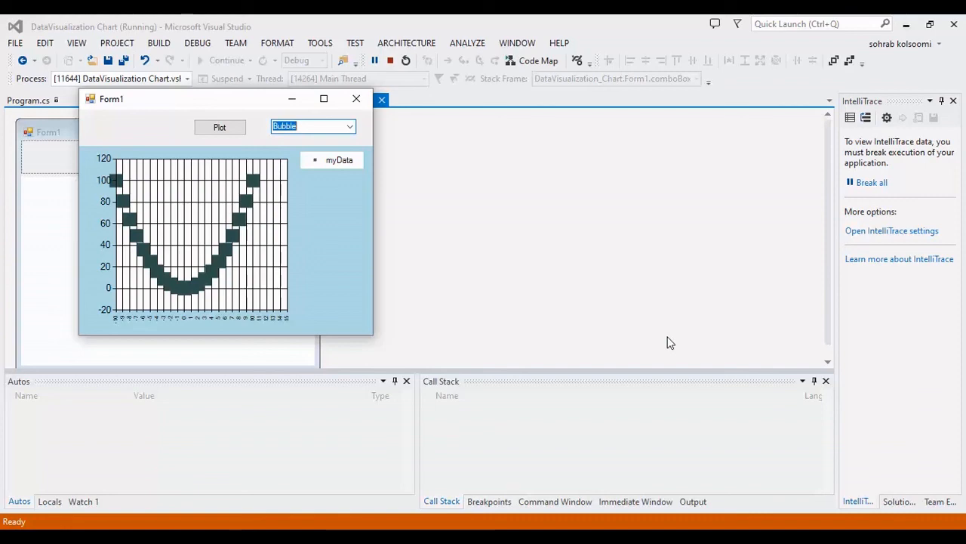